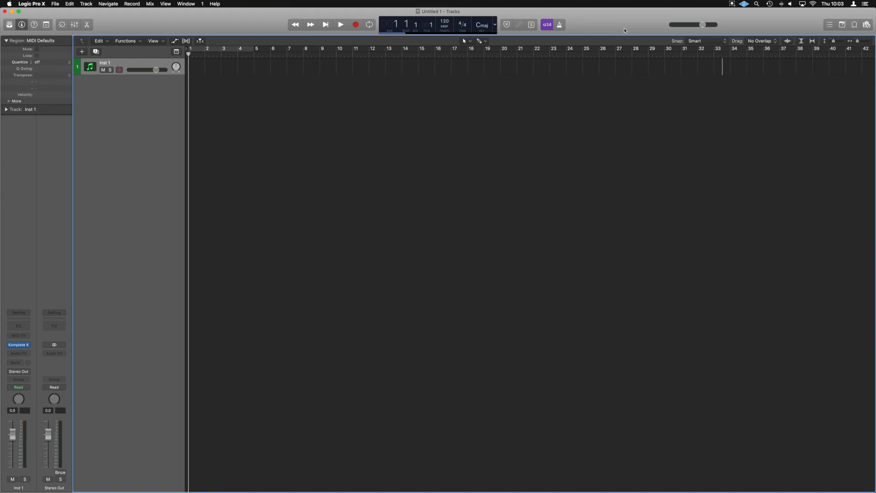
mouse_move(470, 68)
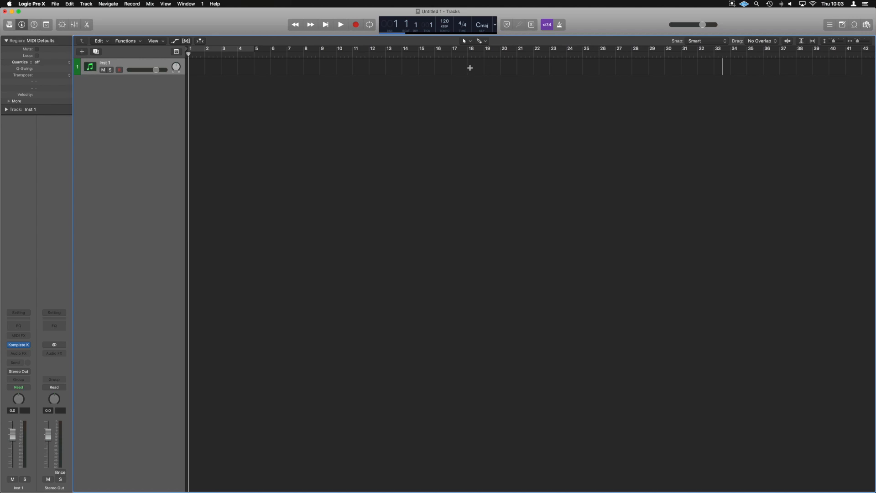
mouse_move(266, 31)
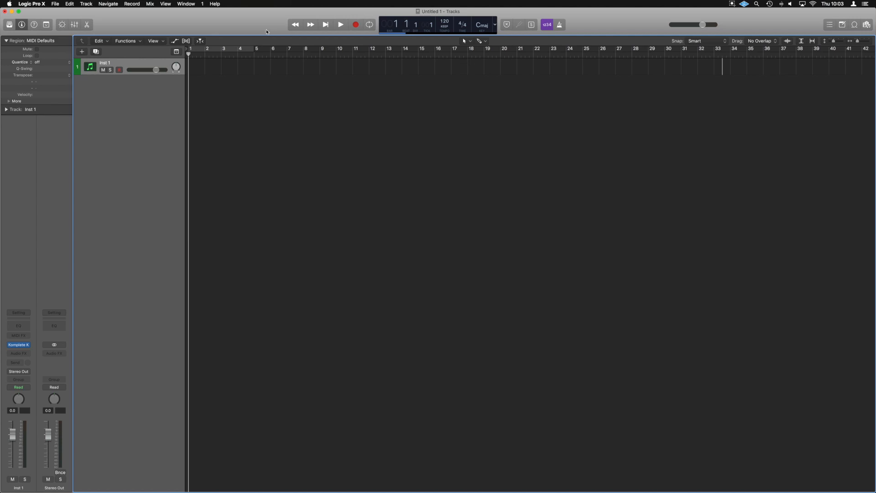
Step: Set the Display > Tracks colour preference from Static to Auto Progress 24
left_click(31, 4)
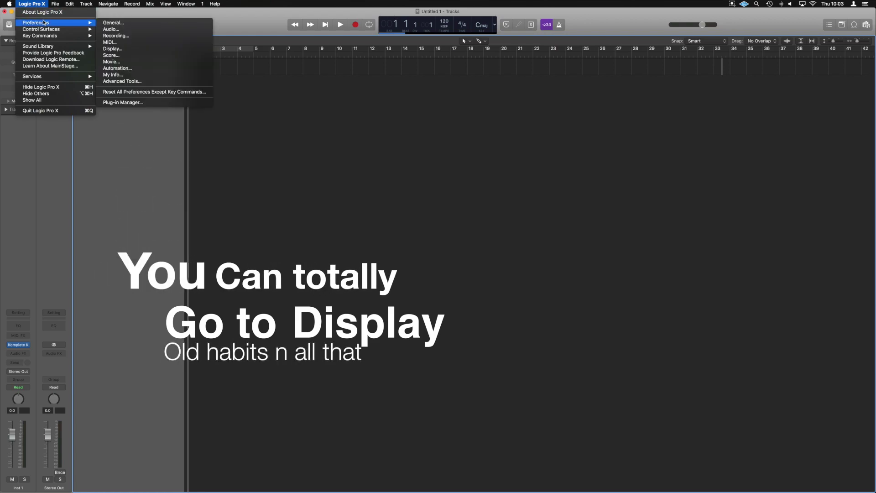
left_click(113, 22)
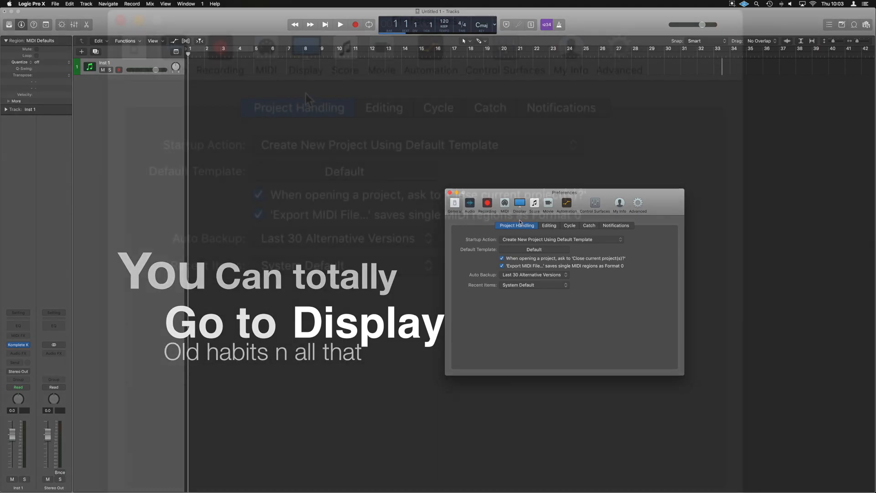
left_click(519, 202)
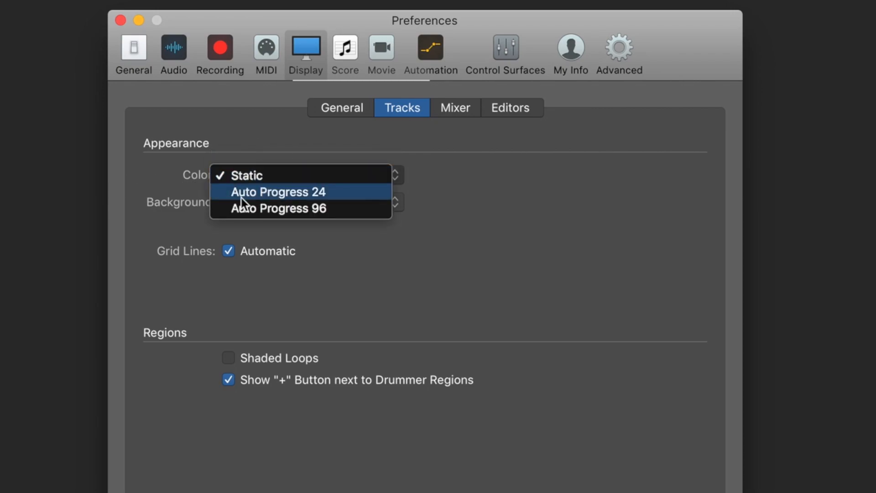
mouse_move(292, 208)
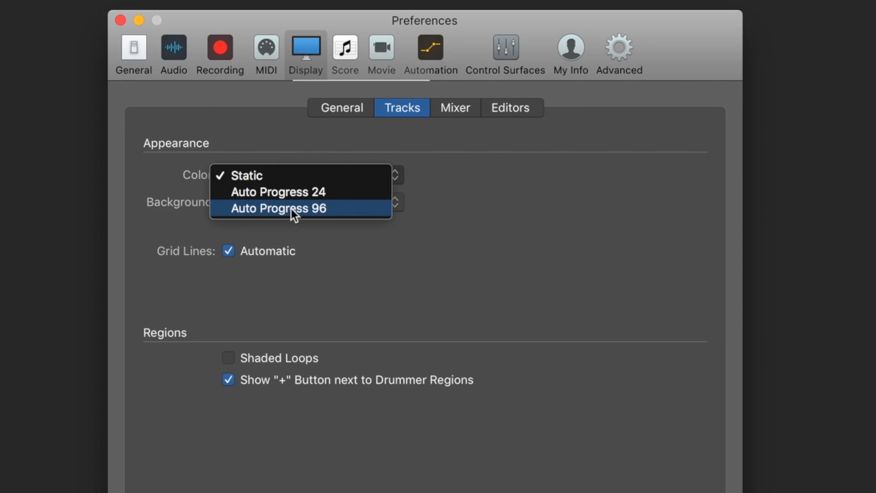
mouse_move(295, 192)
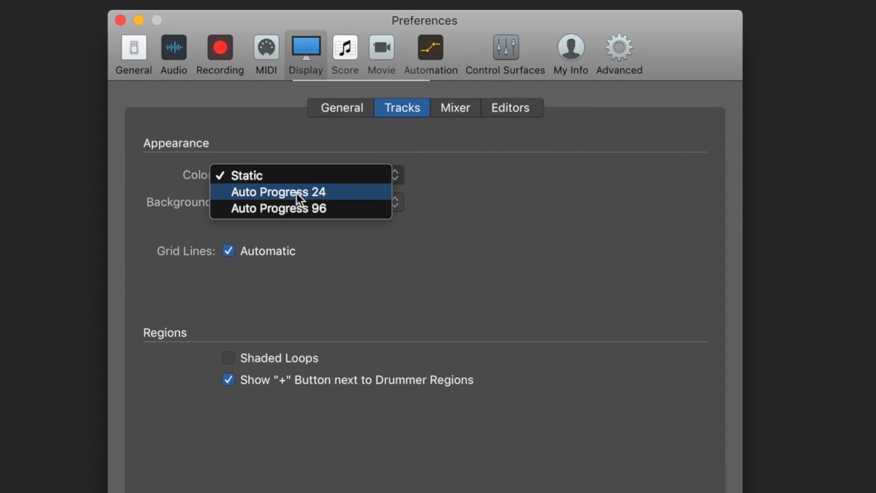
left_click(278, 191)
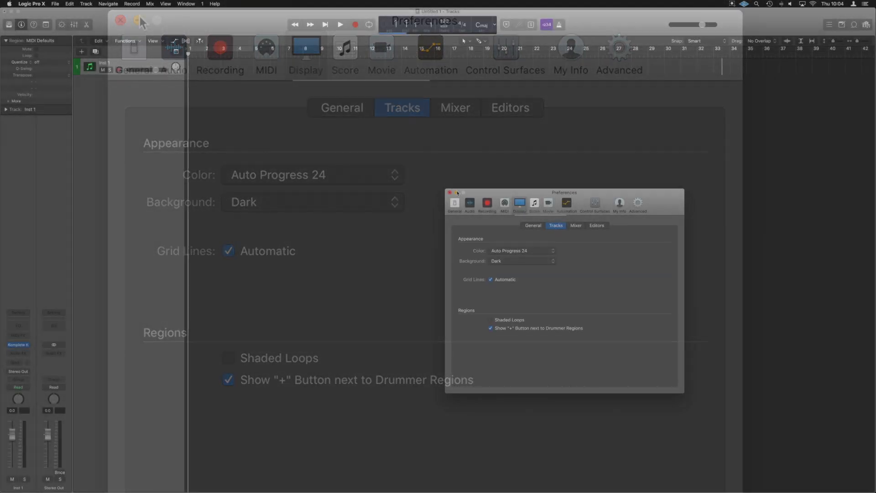
Step: Create 50 new audio tracks and review their sequentially progressing colours
left_click(449, 193)
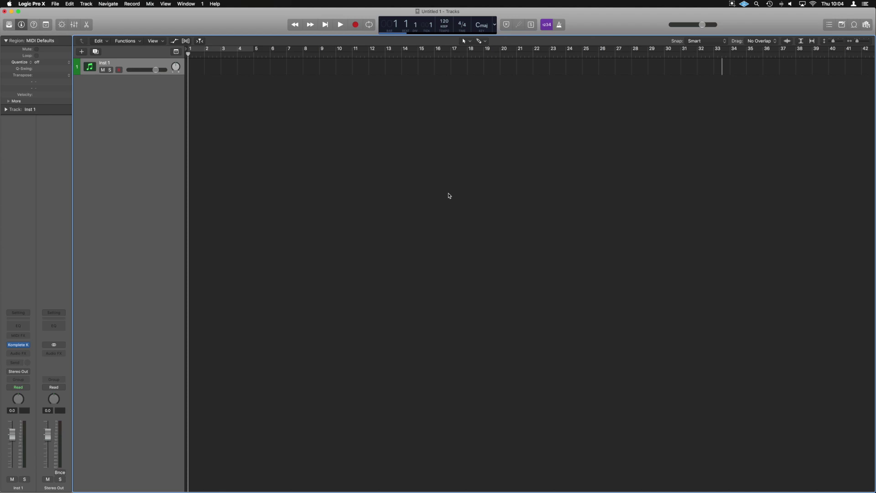
mouse_move(448, 193)
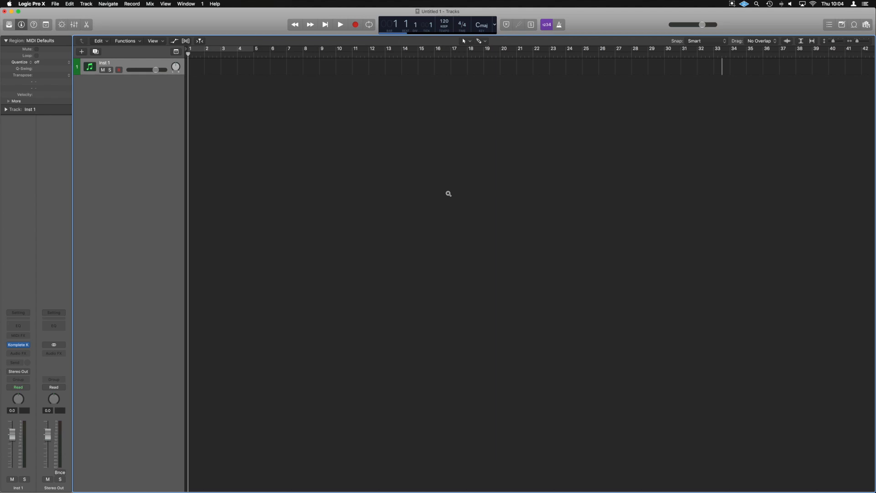
left_click(81, 51)
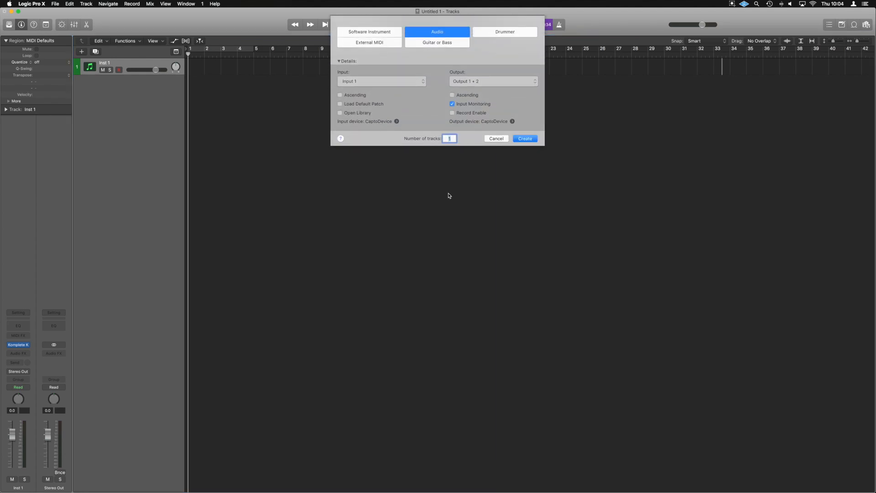
type("50")
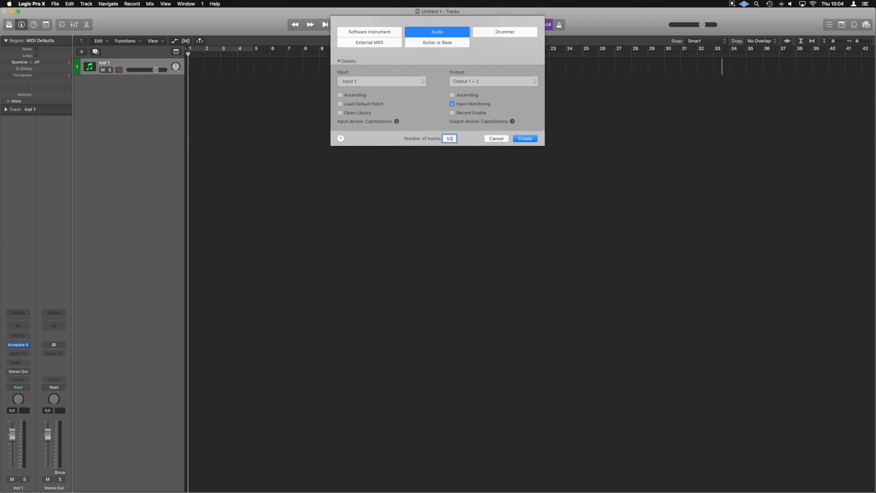
left_click(524, 137)
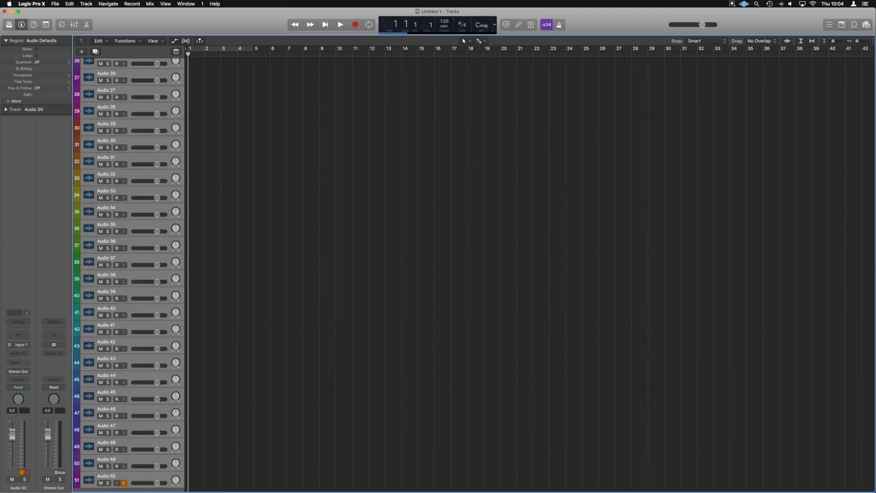
scroll("up", 3)
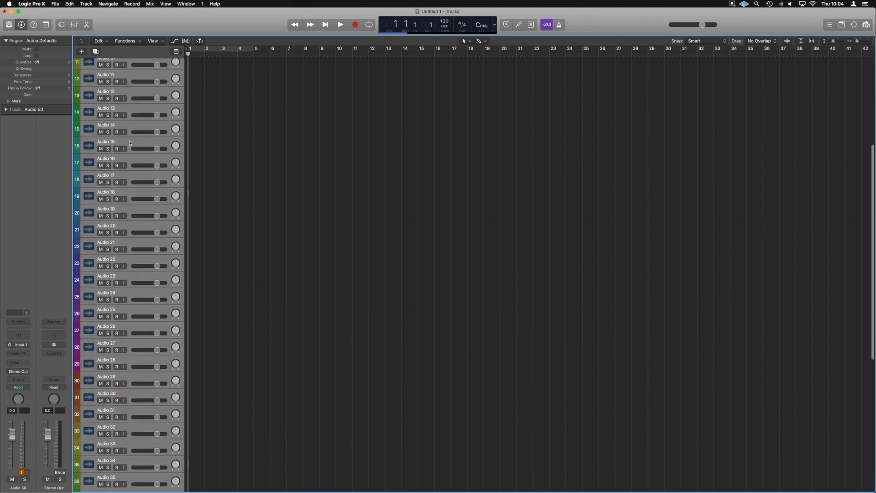
scroll("down", 3)
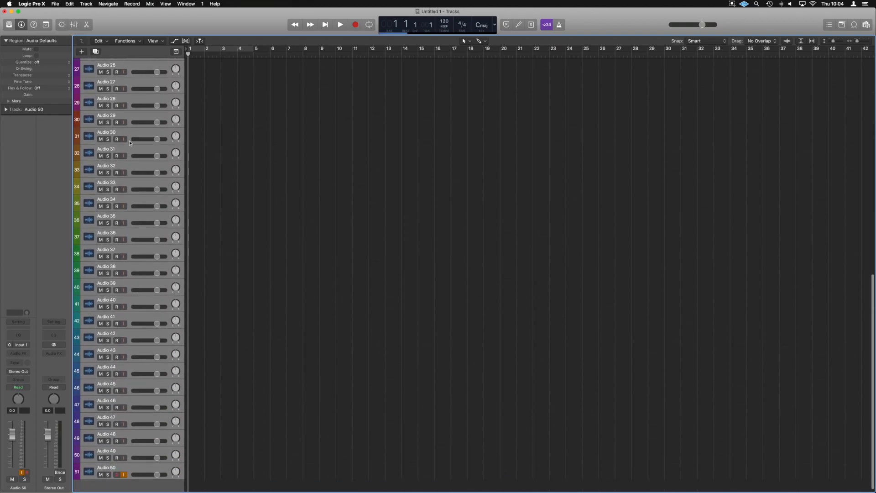
Step: Return to the Display > Tracks preferences and choose the Auto Progress 96 colour scheme
scroll("up", 3)
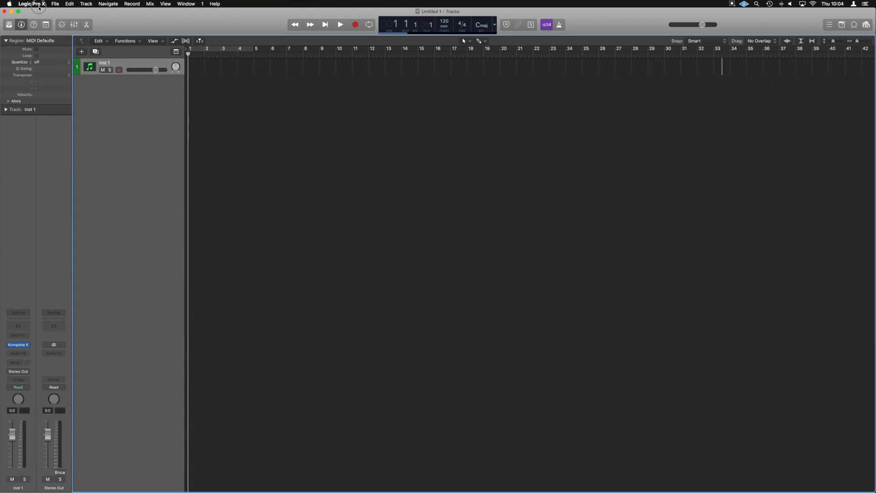
left_click(32, 3)
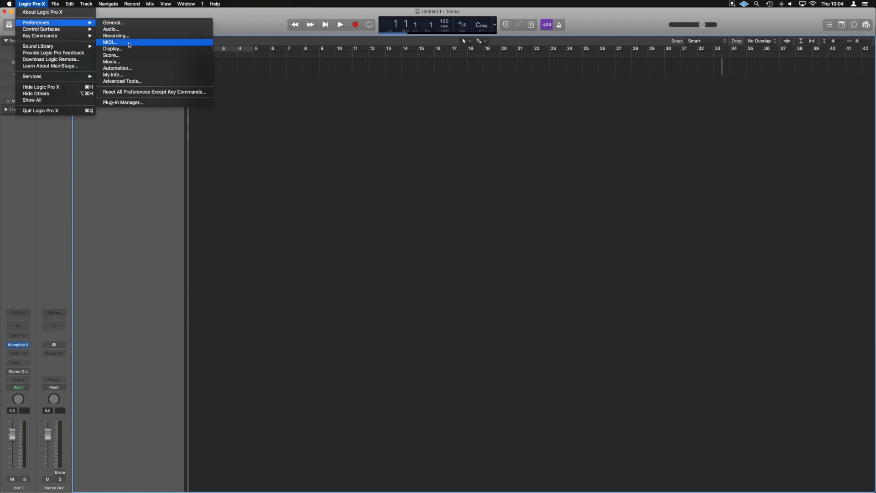
left_click(113, 22)
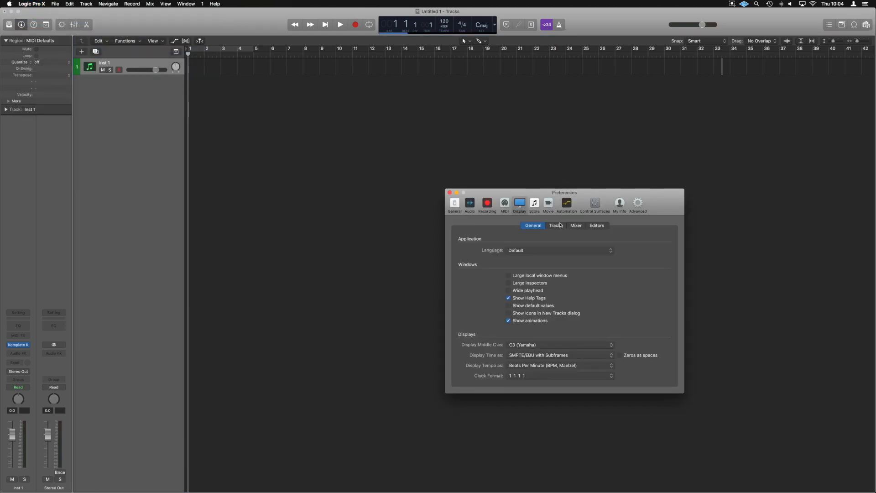
left_click(556, 225)
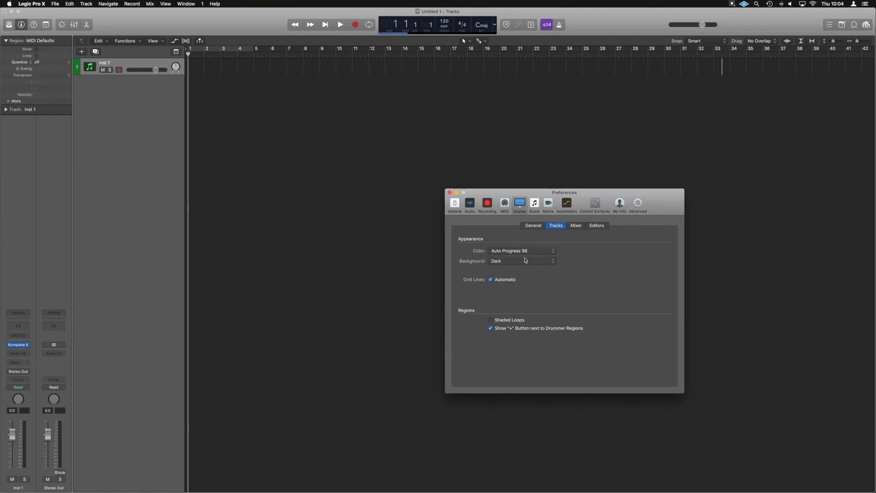
Step: Create 50 audio tracks again and review the finer 96-step colour progression
left_click(448, 192)
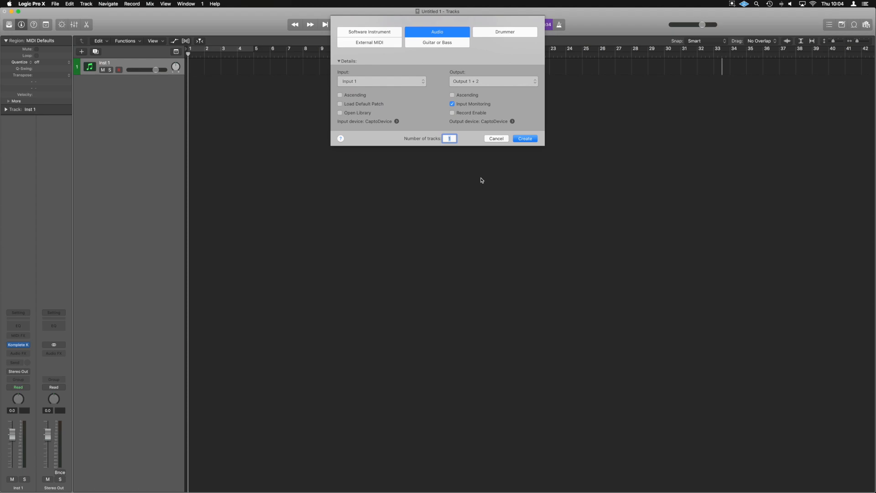
type("50")
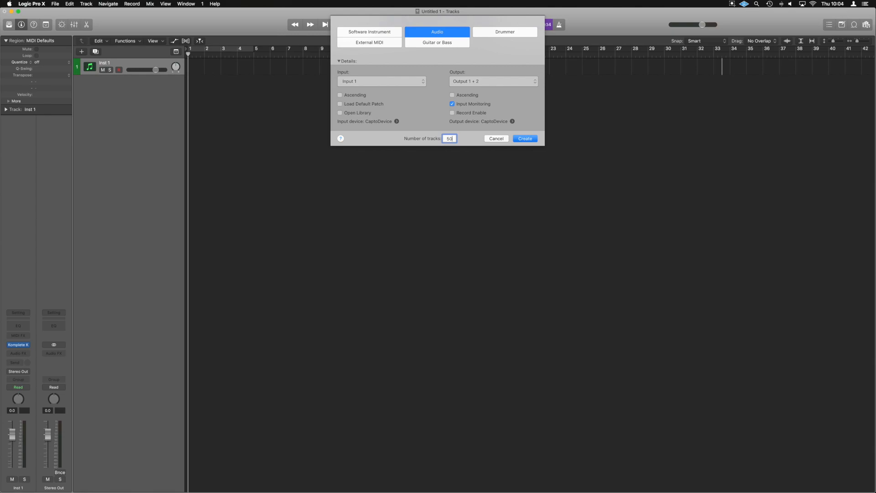
left_click(523, 137)
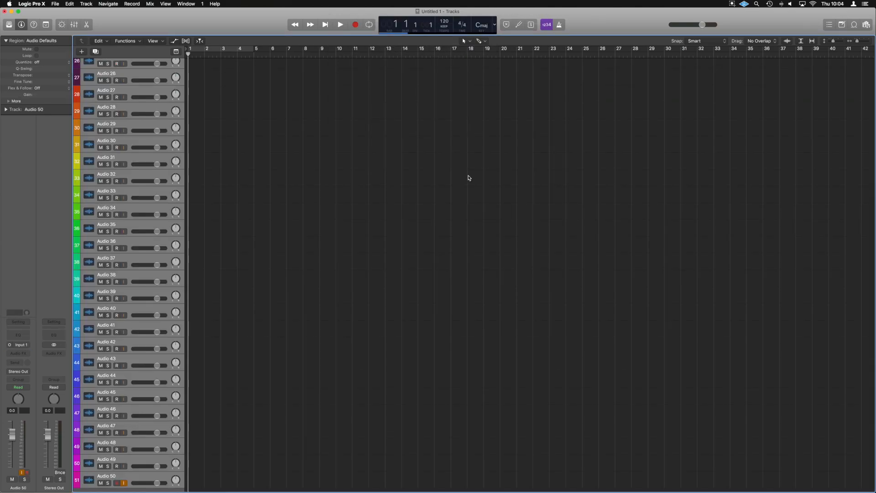
scroll("up", 3)
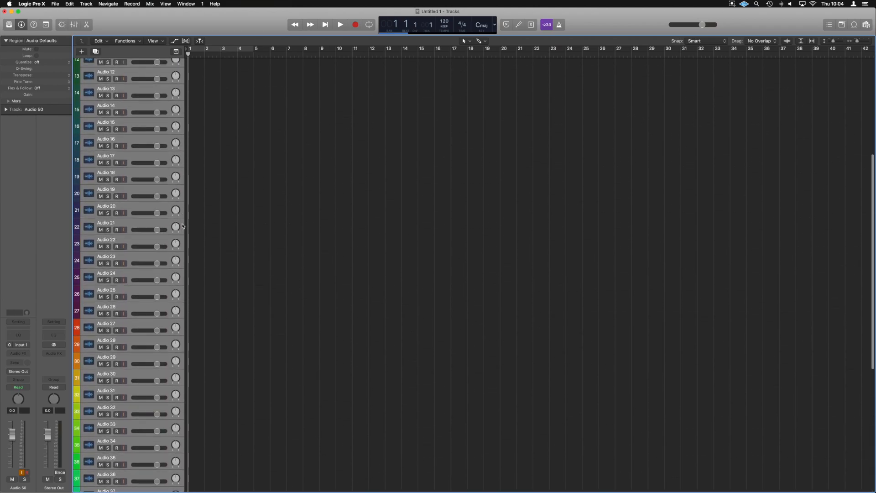
scroll("down", 3)
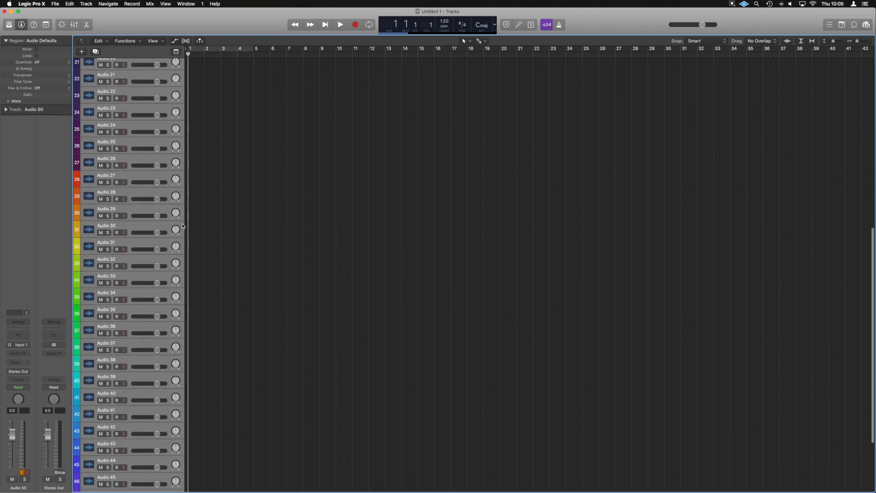
scroll("up", 3)
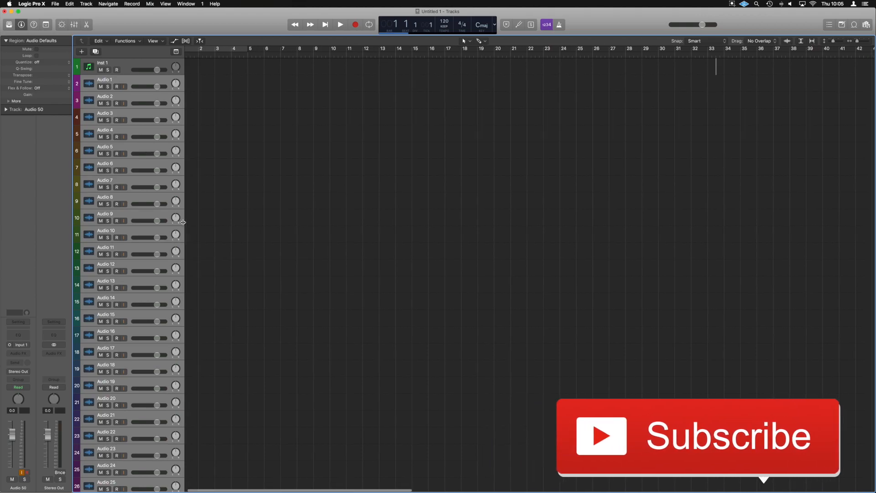
scroll("down", 3)
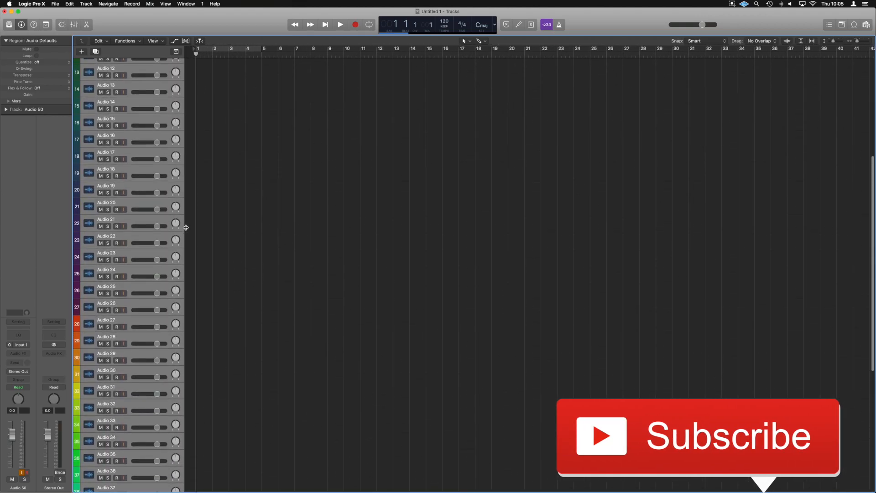
scroll("up", 3)
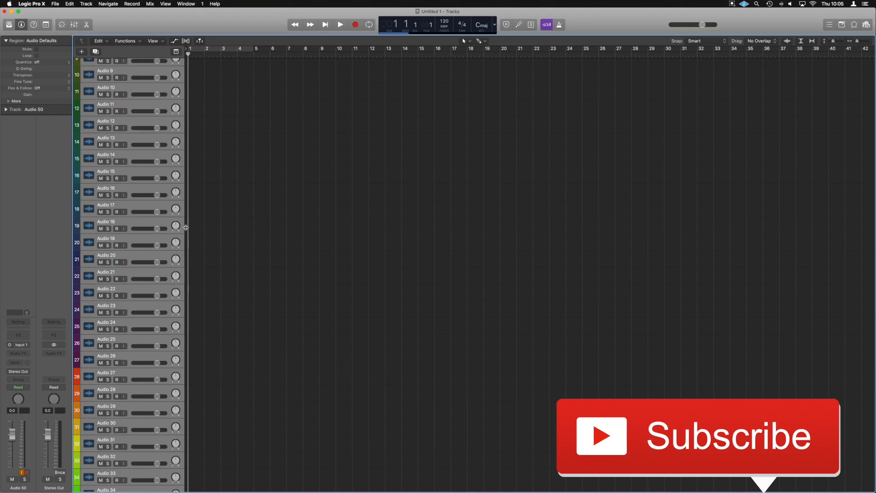